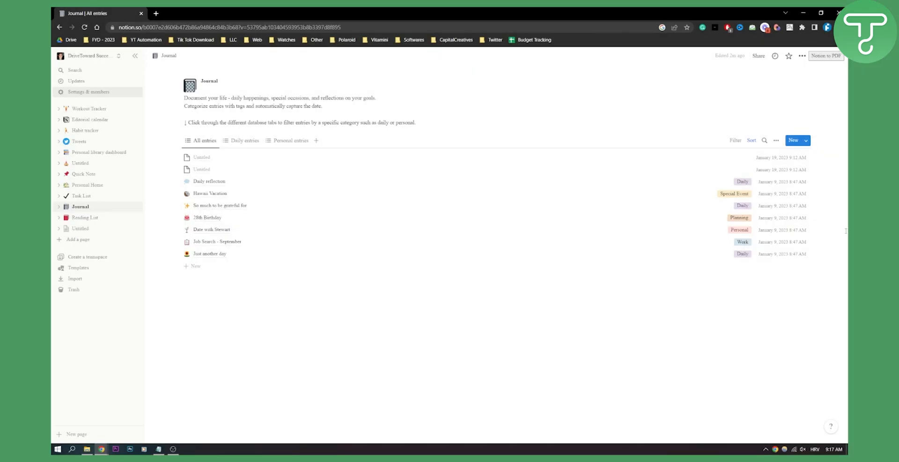
mouse_move(93, 109)
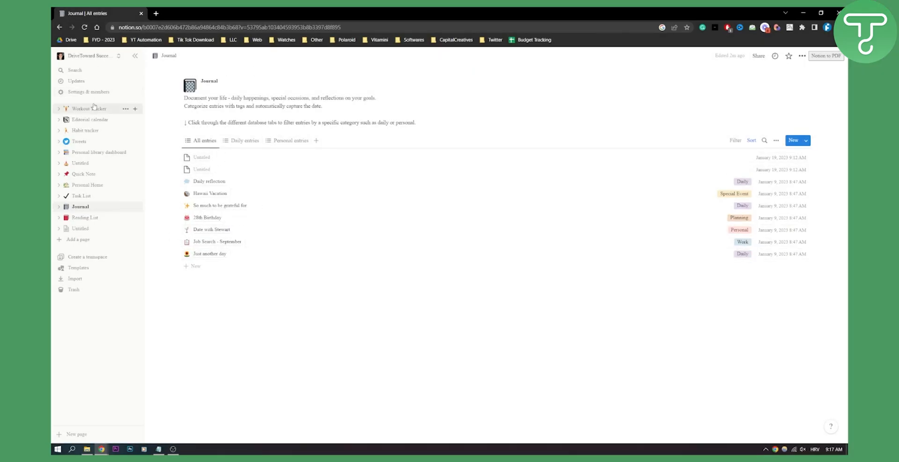
Show the workspace Connections settings listing GitHub, Google Drive and Slack
left_click(88, 91)
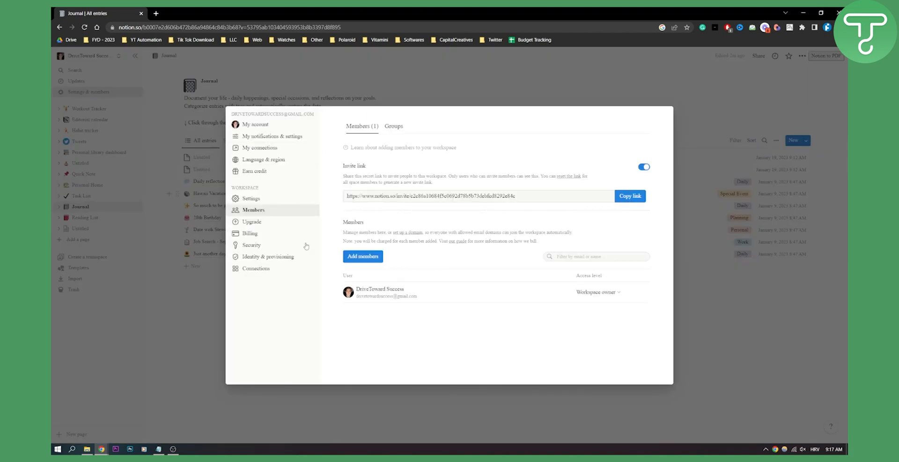
left_click(256, 268)
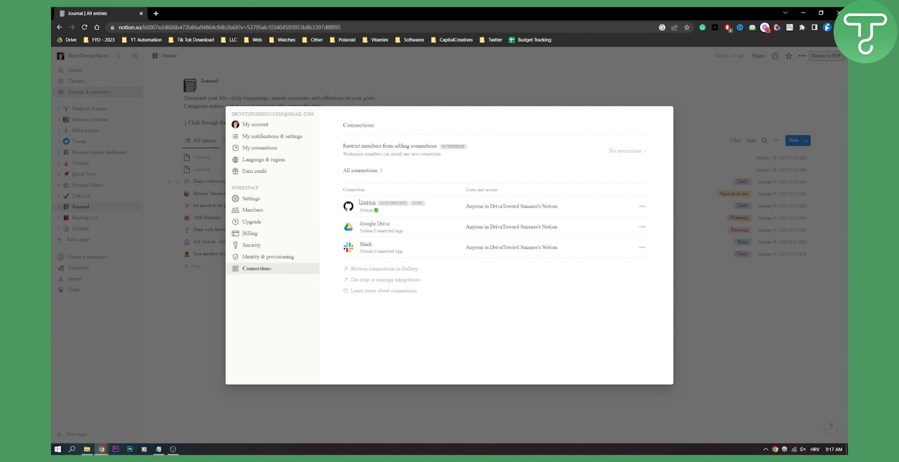
mouse_move(520, 258)
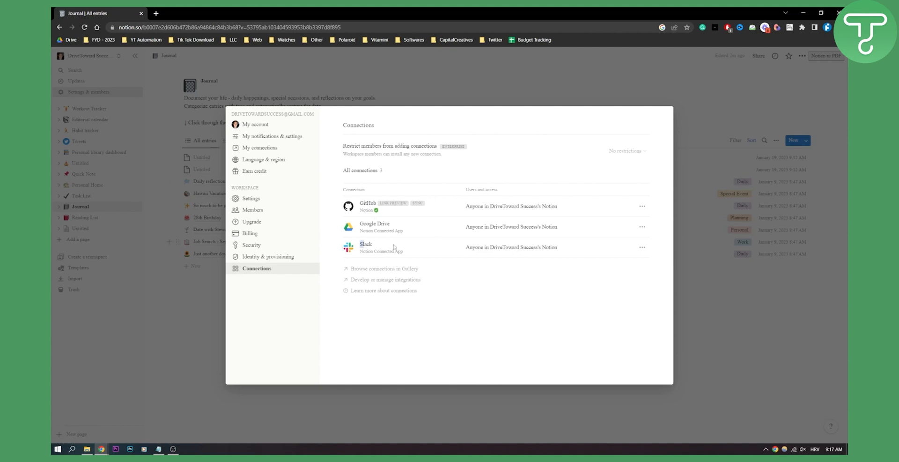
mouse_move(422, 273)
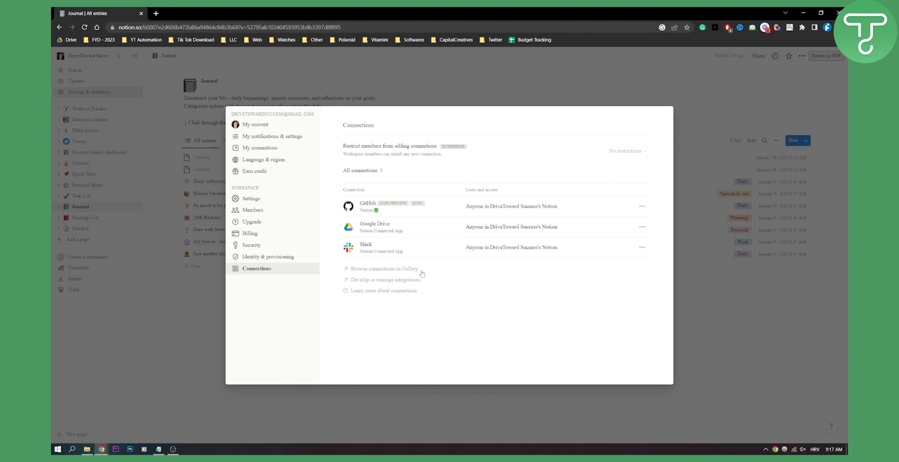
Browse the connections gallery of integrations made by Notion in a new tab
left_click(384, 269)
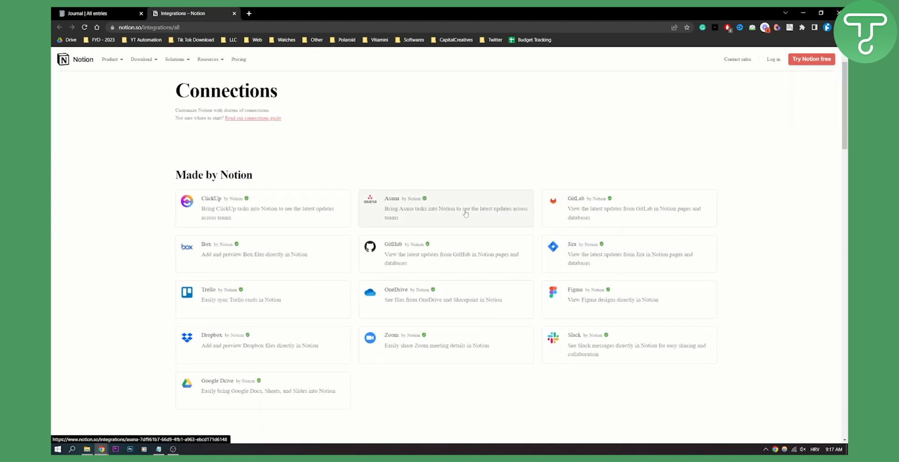
mouse_move(580, 343)
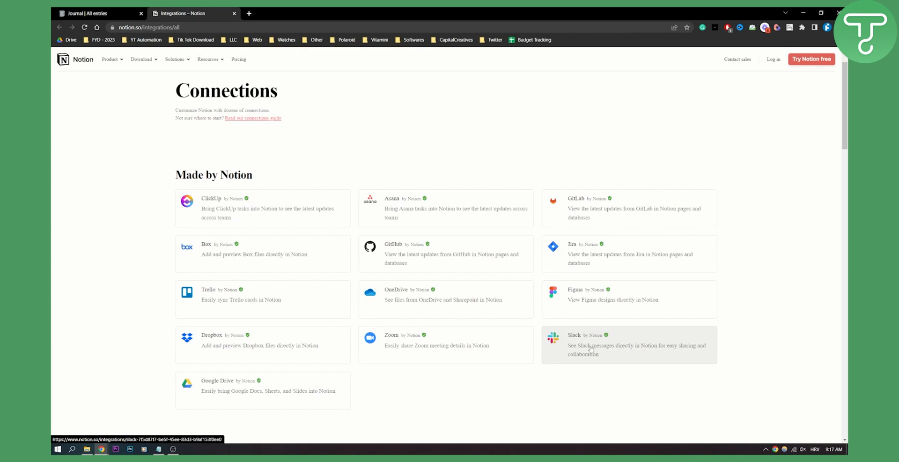
Add the Slack integration to Notion from its gallery details page
left_click(627, 345)
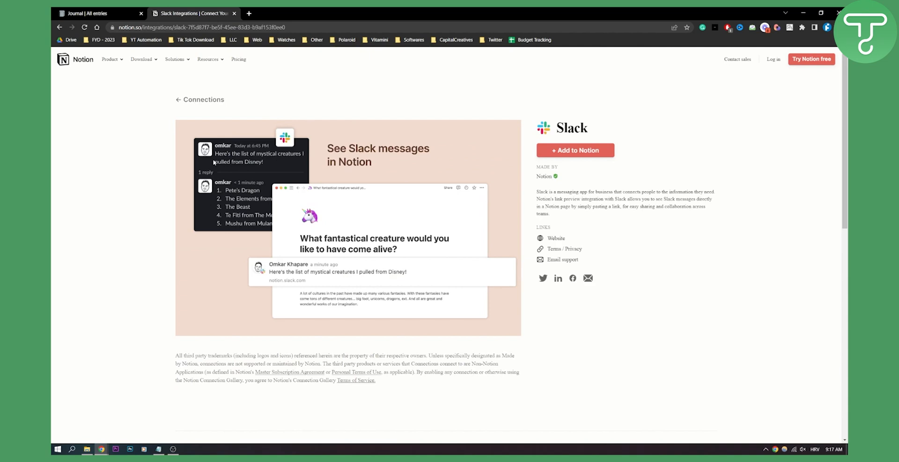
mouse_move(462, 167)
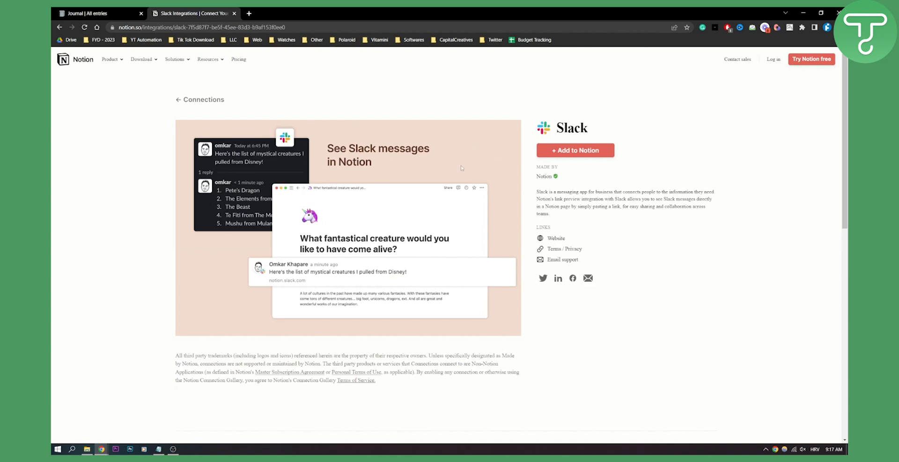
left_click(574, 150)
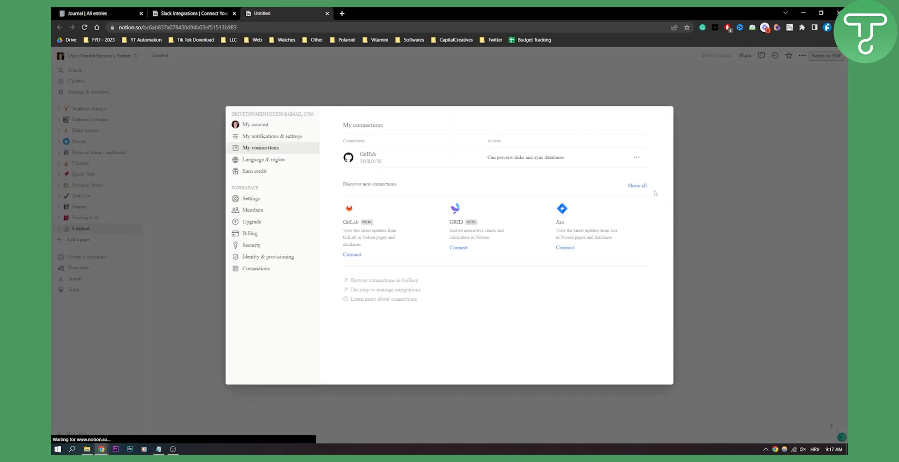
Connect Slack from the full connections list, accept its cookies and close the sign-in window
left_click(637, 185)
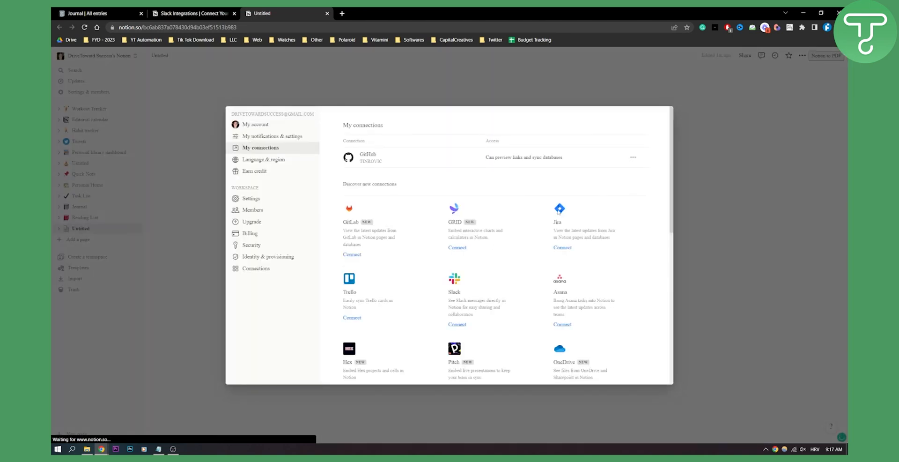
scroll("down", 3)
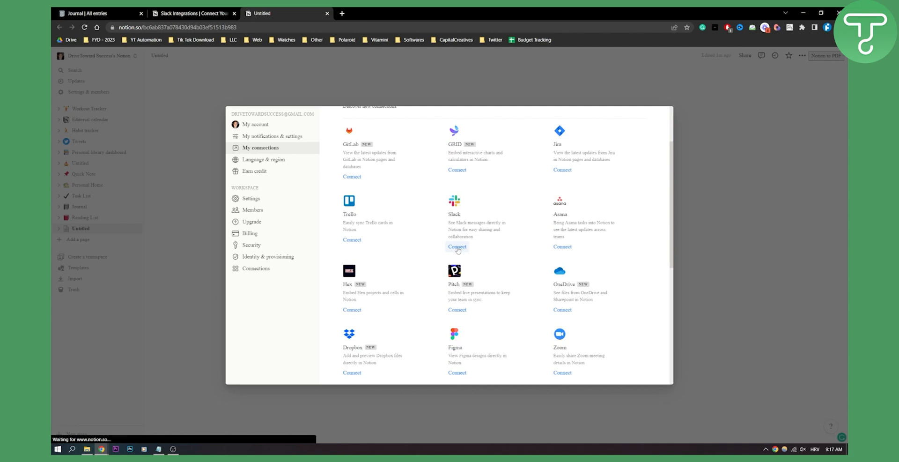
left_click(457, 246)
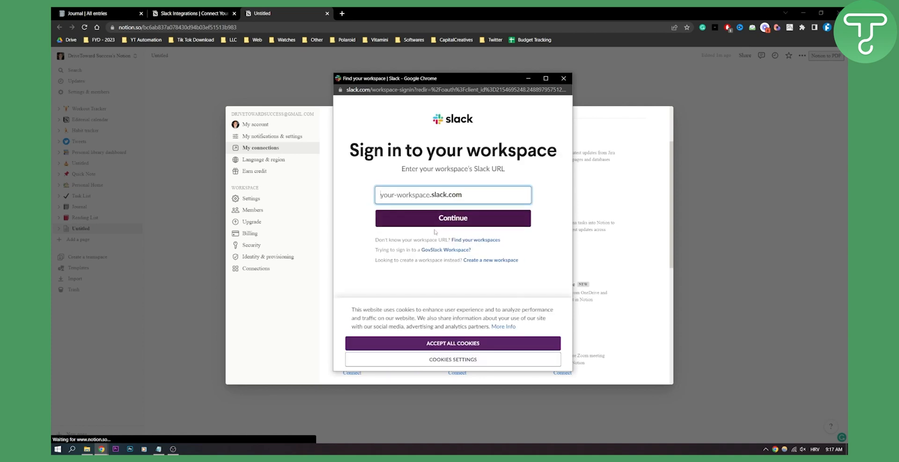
left_click(452, 343)
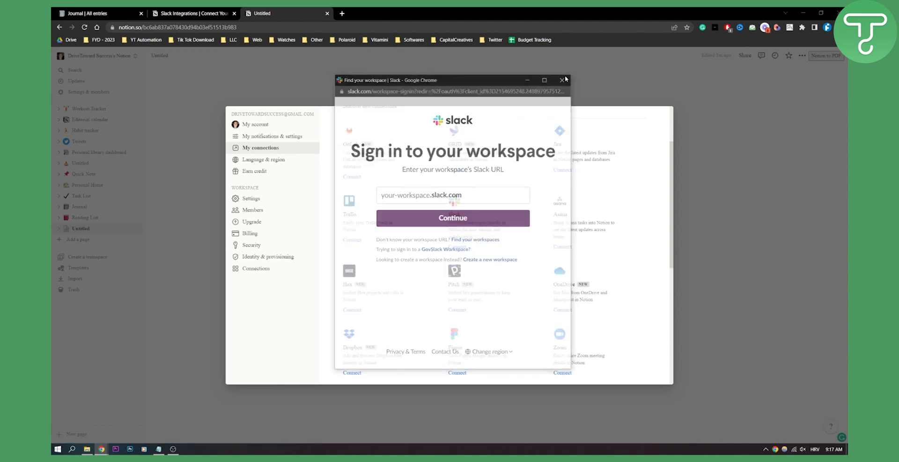
left_click(563, 80)
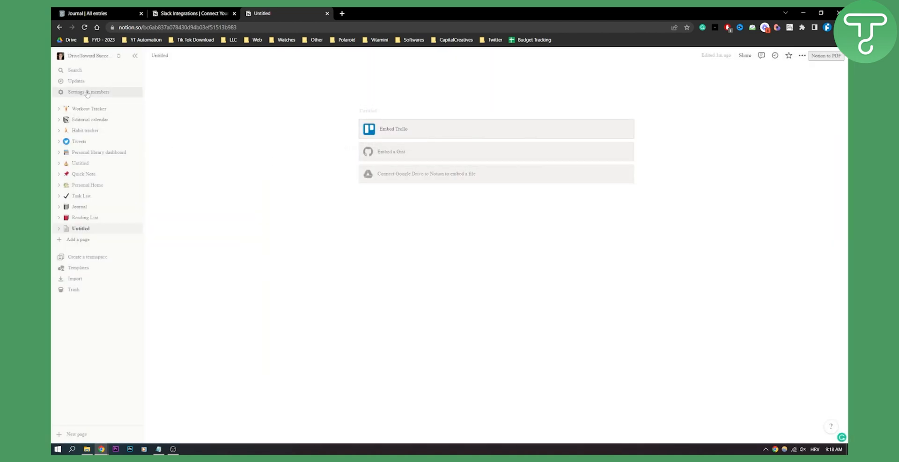
mouse_move(92, 230)
type("/embed")
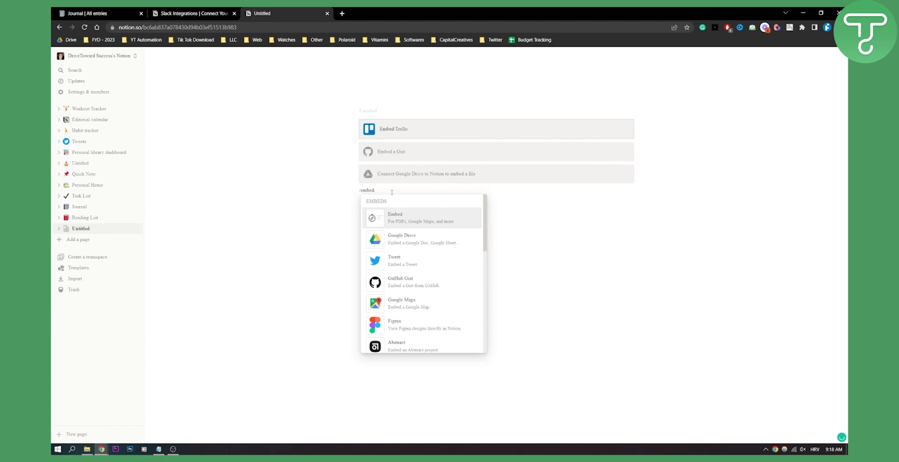
Insert a Slack embed block on the Untitled page from the Embeds menu
scroll("down", 3)
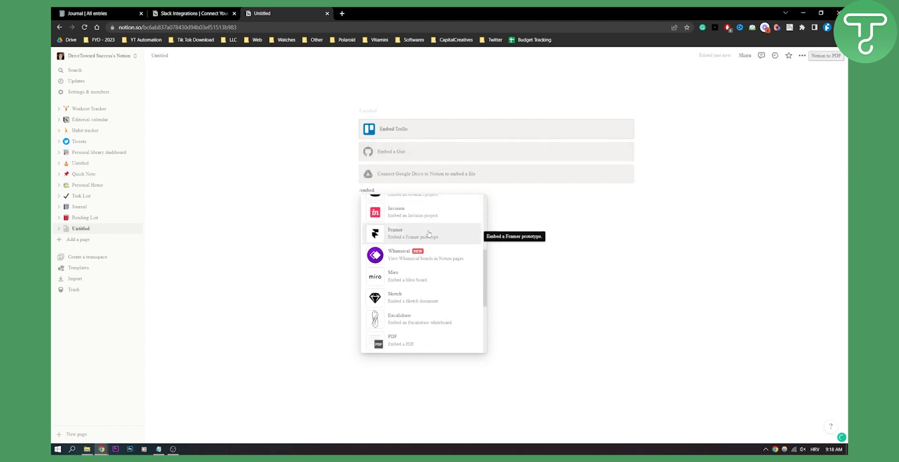
scroll("up", 3)
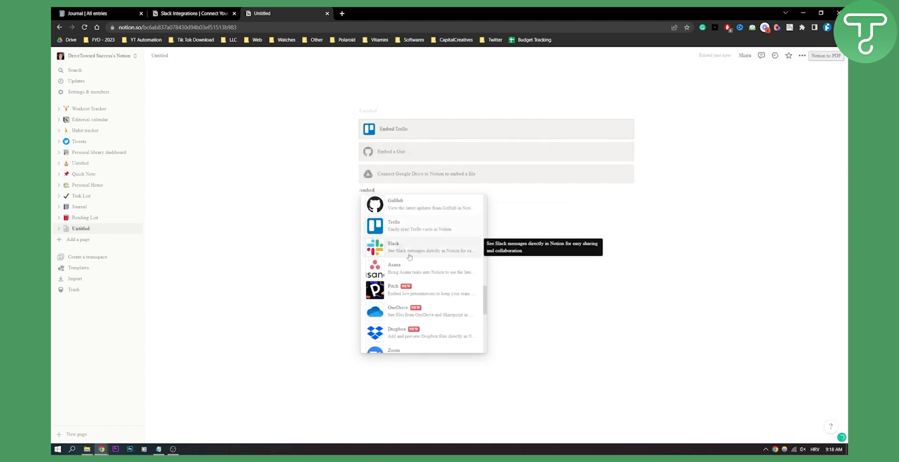
left_click(394, 246)
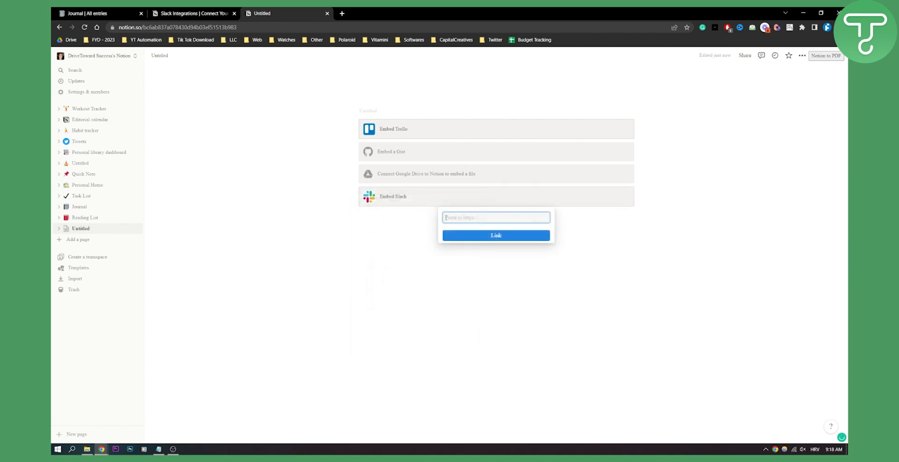